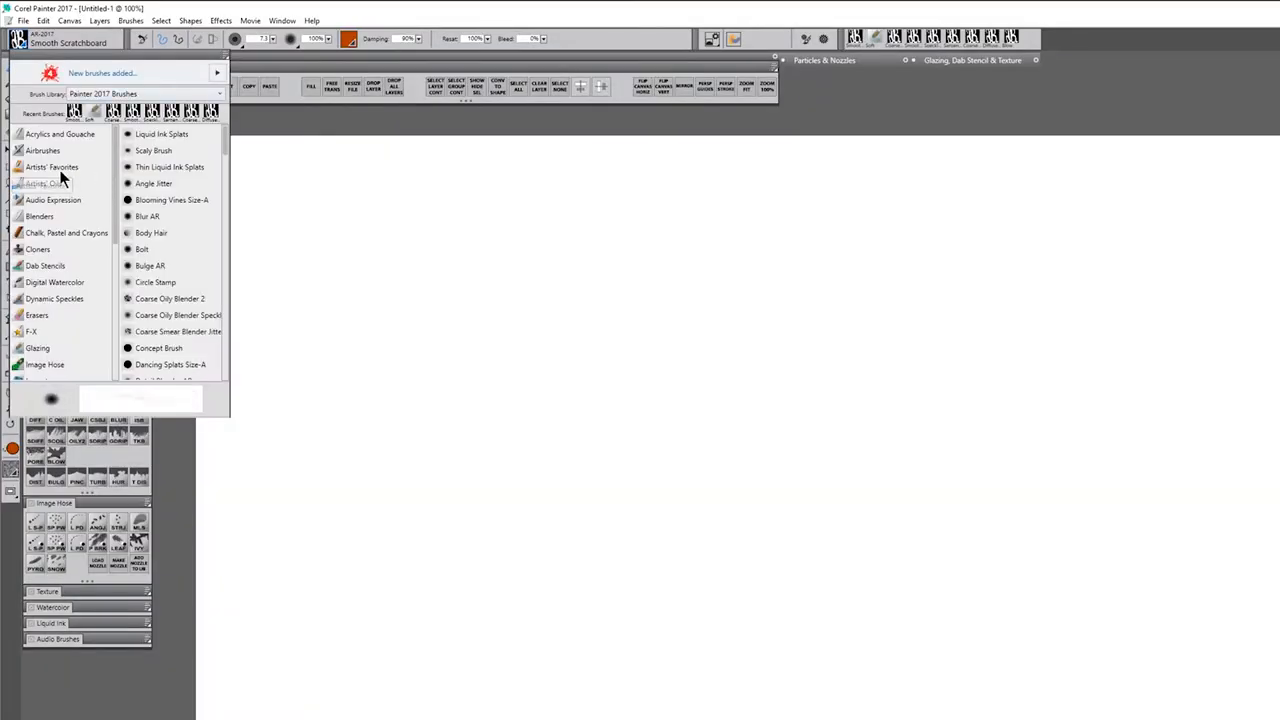
Open the Artists' Favorites category in the Brush Library to list its brush variants.
{"action": "left_click", "coordinate": [52, 167]}
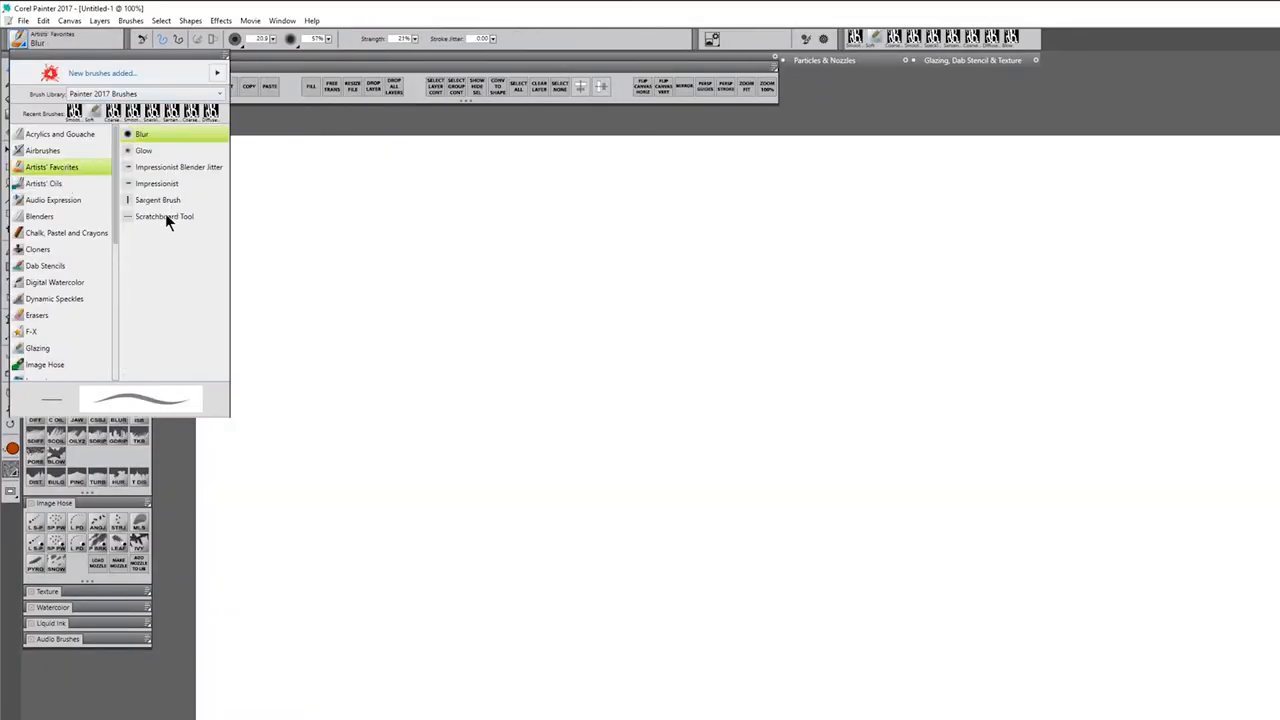